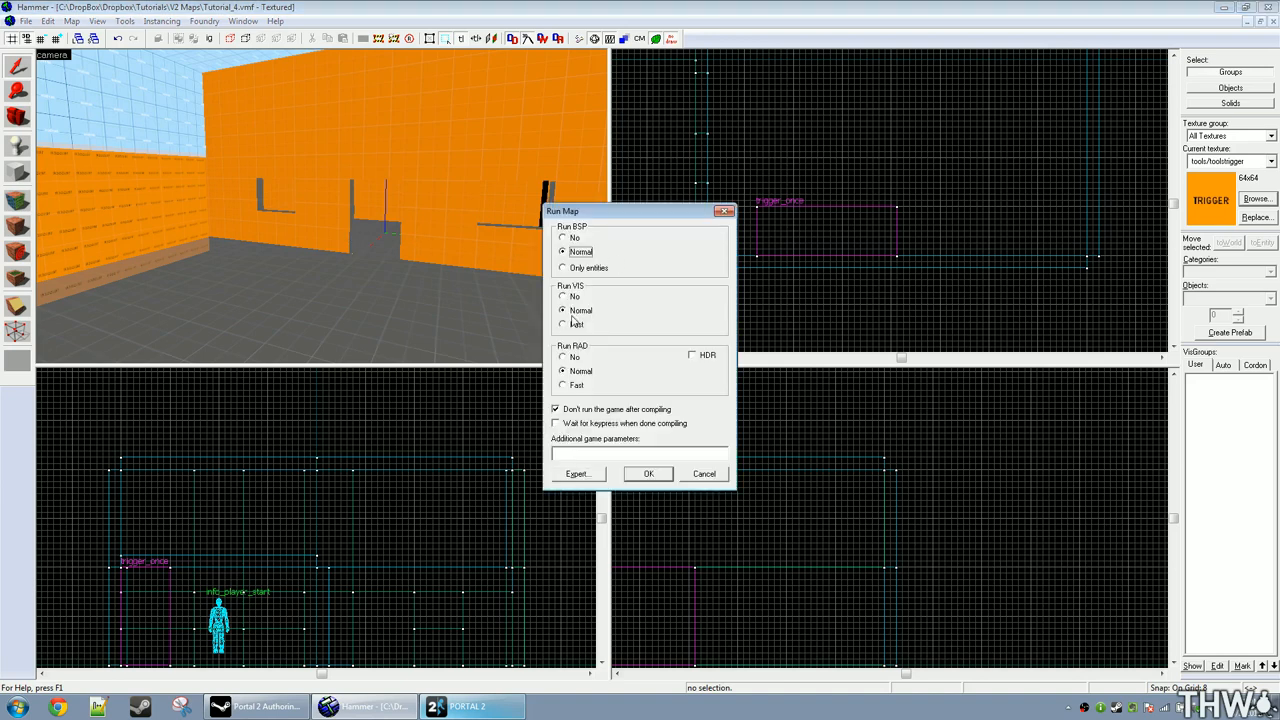
Step: Compile the Tutorial_4 map with normal settings and reopen the Run Map settings
click(648, 473)
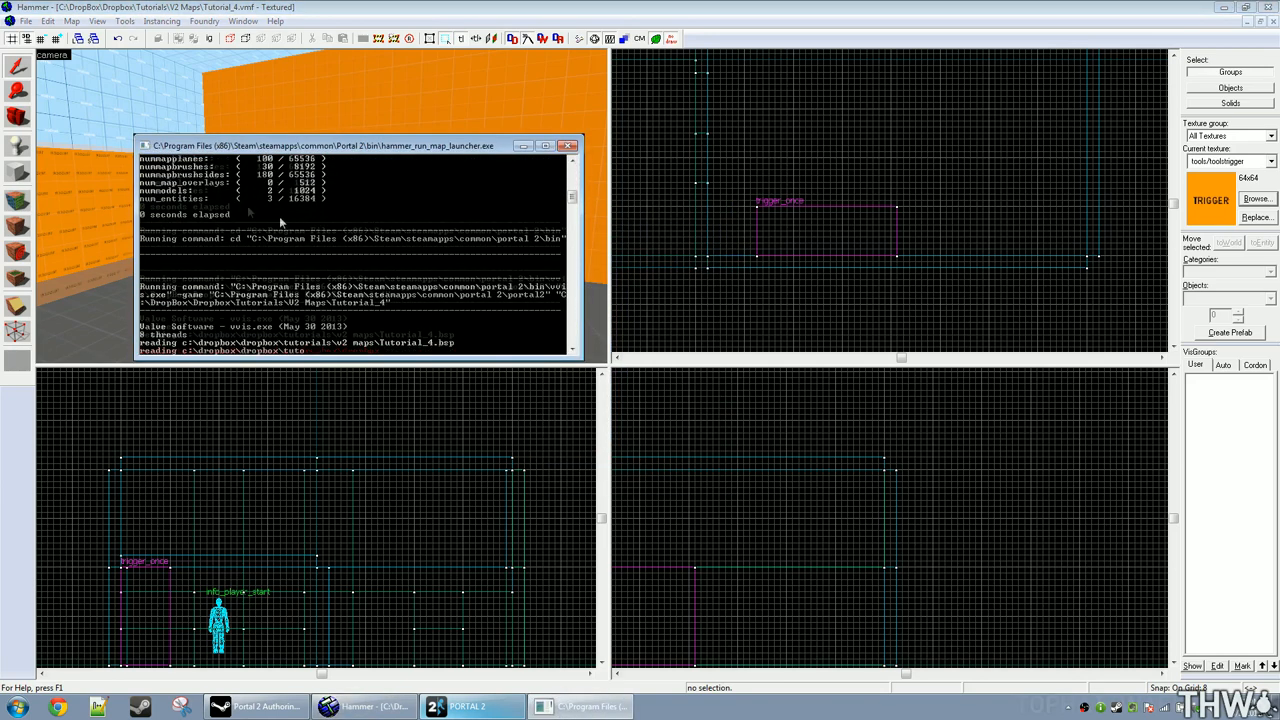
click(567, 145)
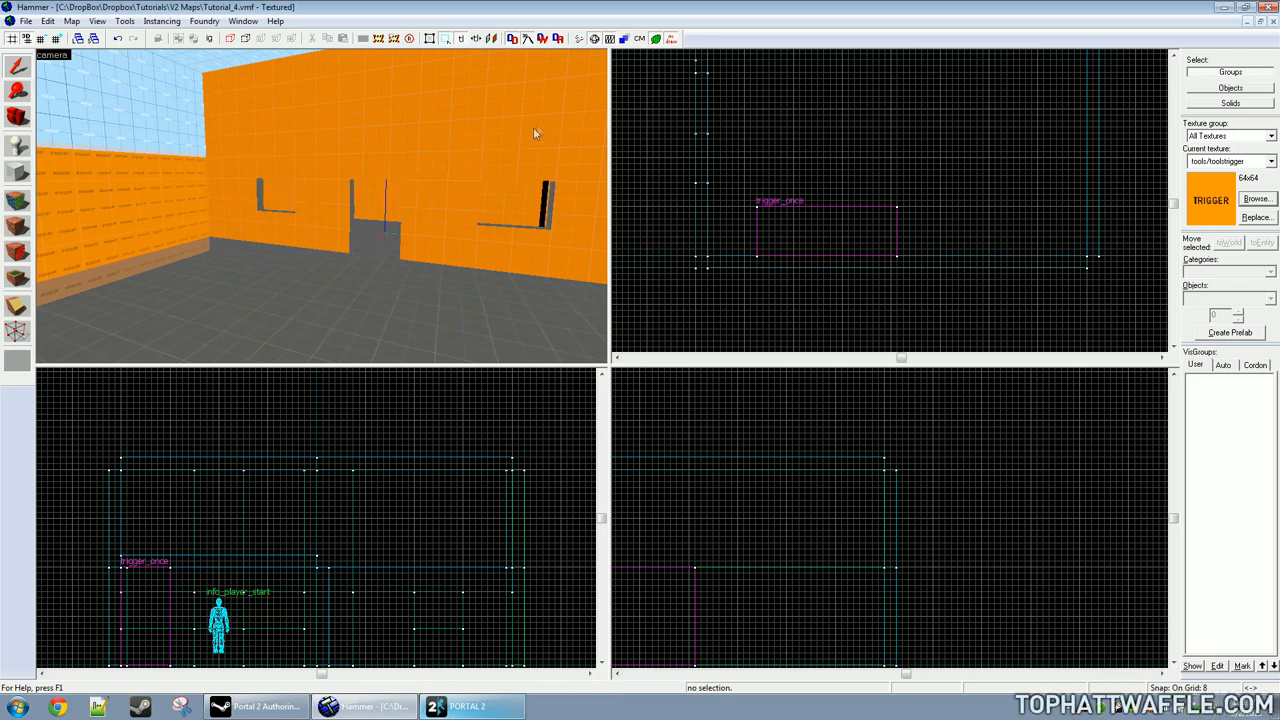
mouse_move(582, 100)
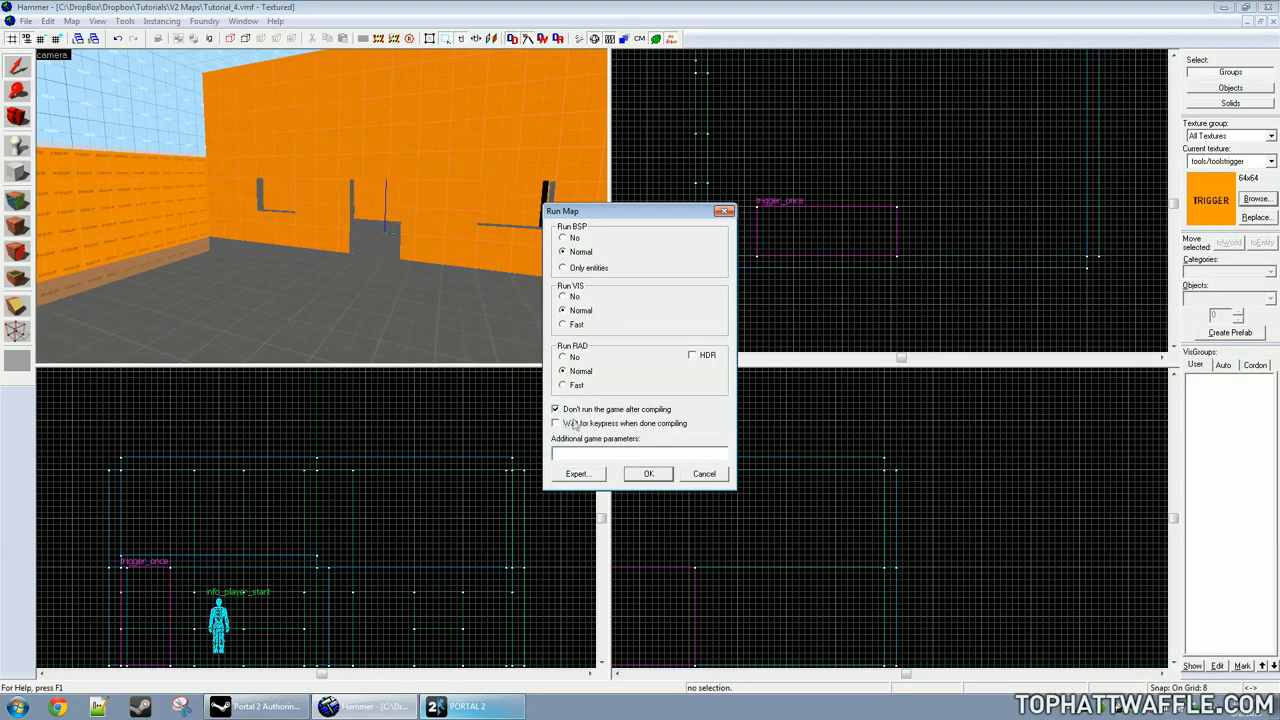
Step: Recompile keeping the log open and scroll to the trigger_once leak message
click(648, 473)
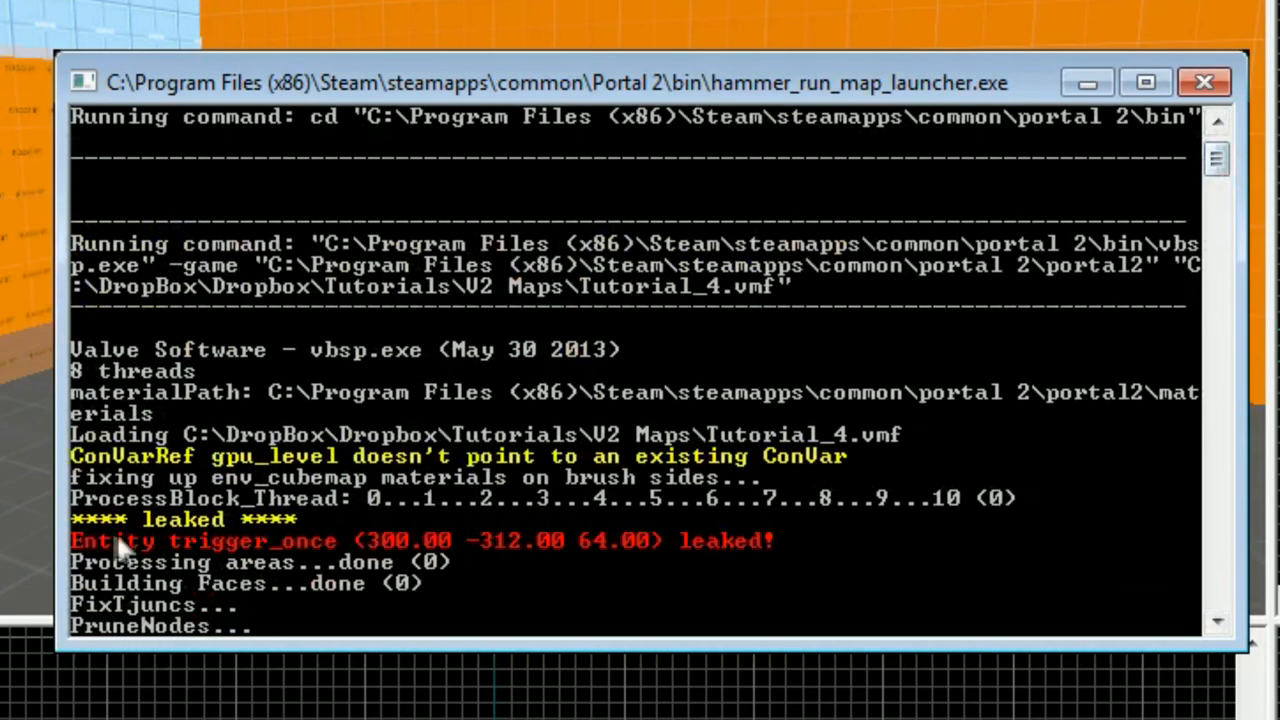
scroll(down, 3)
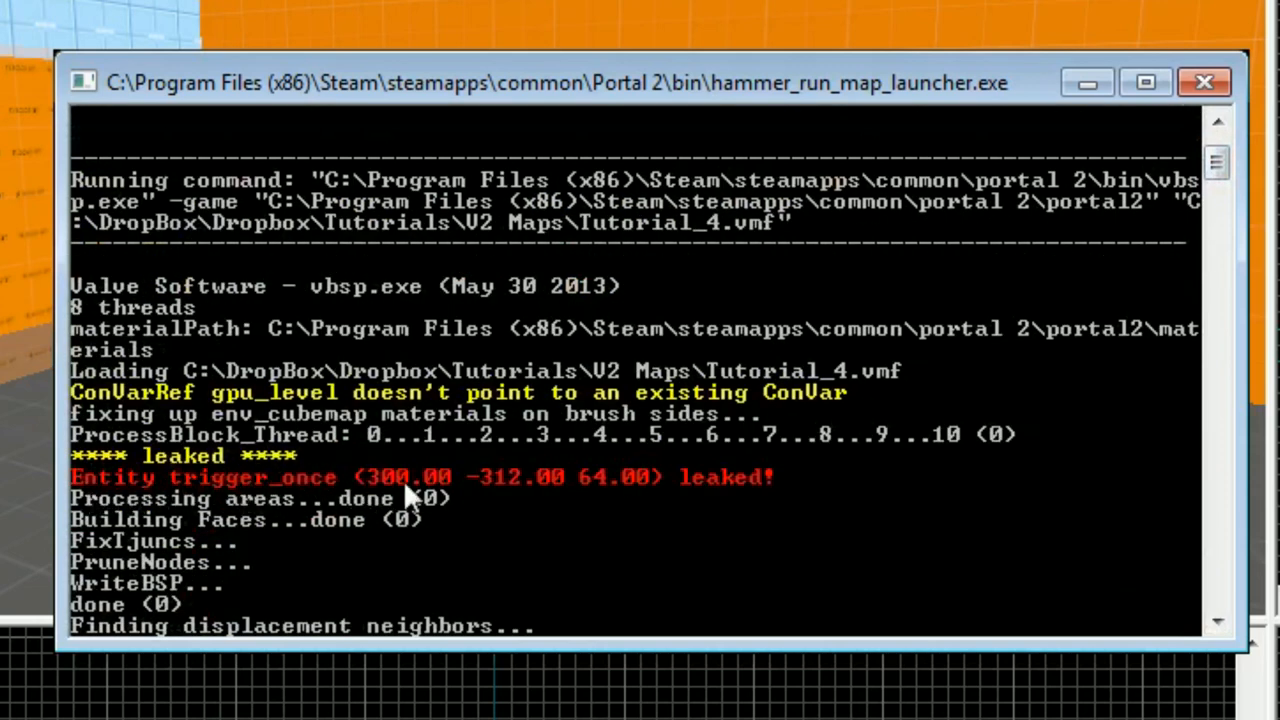
mouse_move(445, 455)
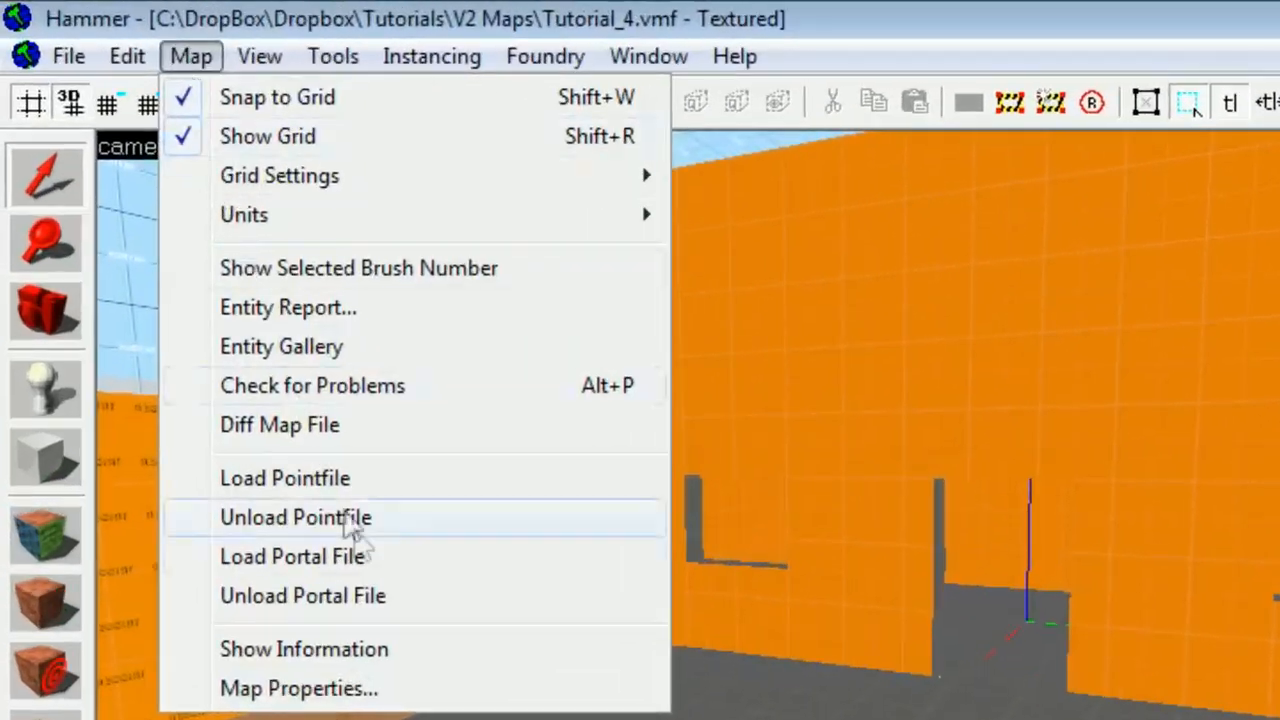
Step: Load Tutorial_4's leak pointfile and zoom in to view the red leak line
click(284, 477)
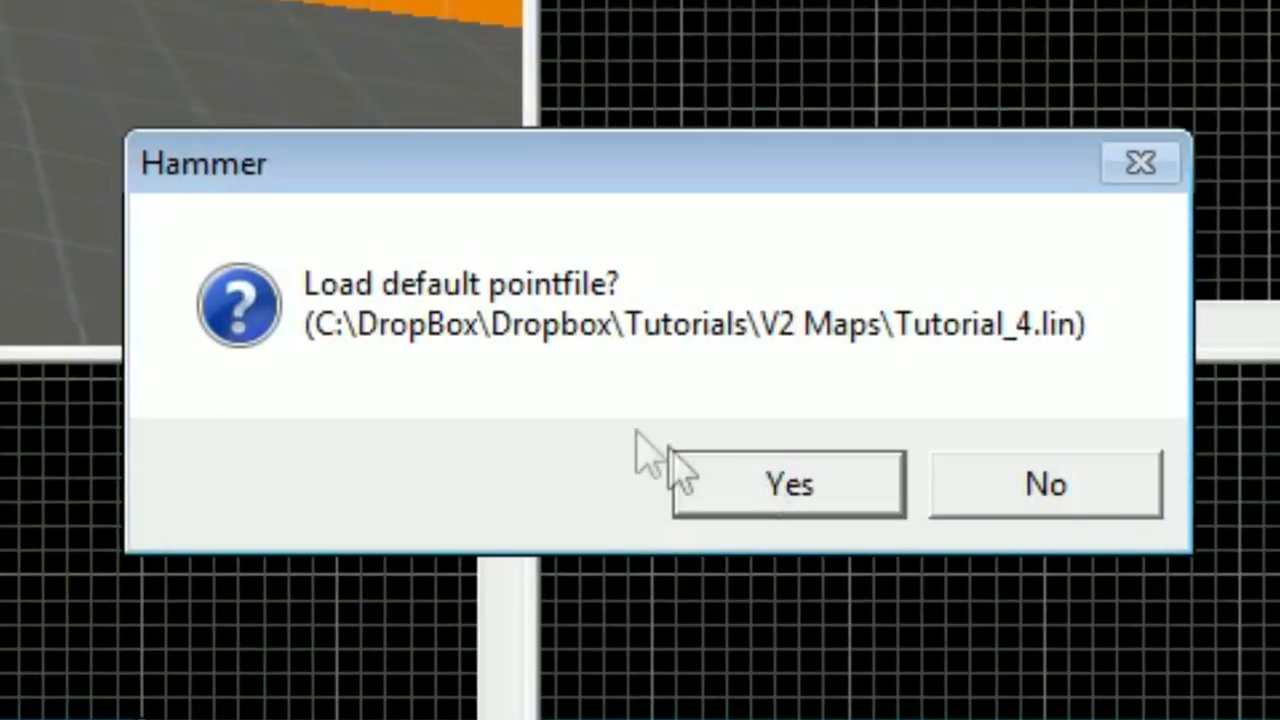
mouse_move(560, 435)
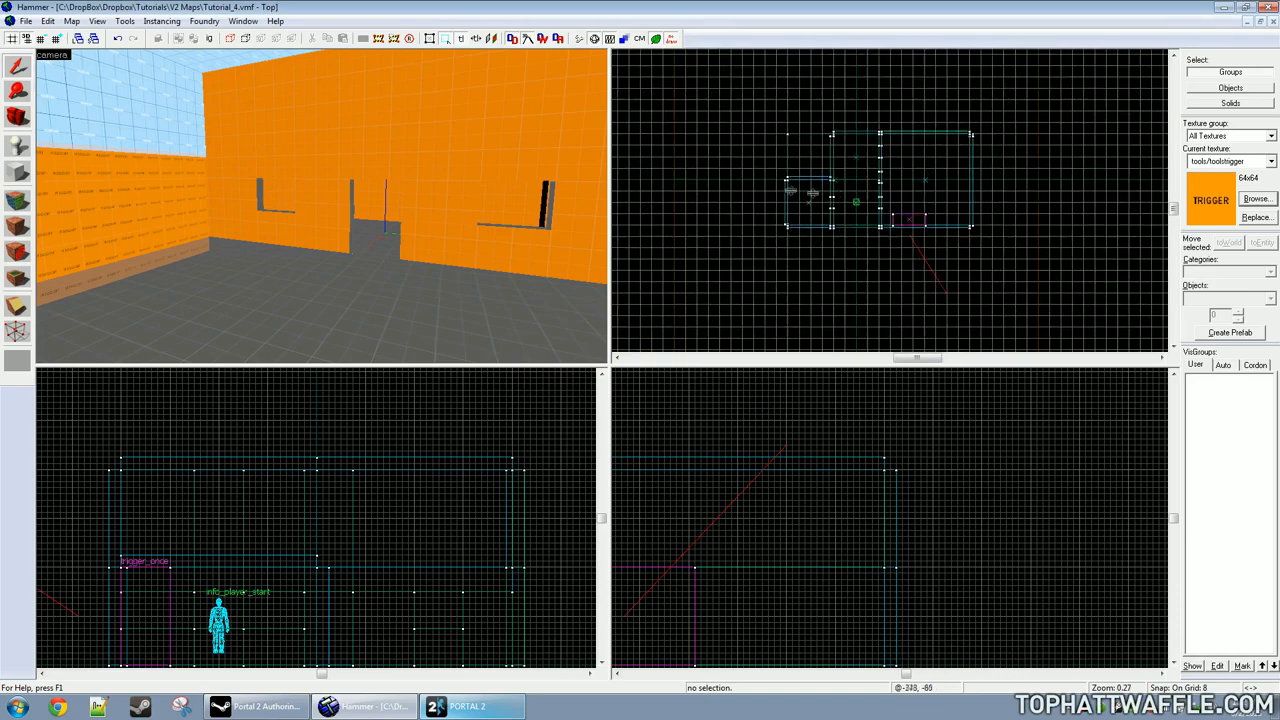
scroll(up, 3)
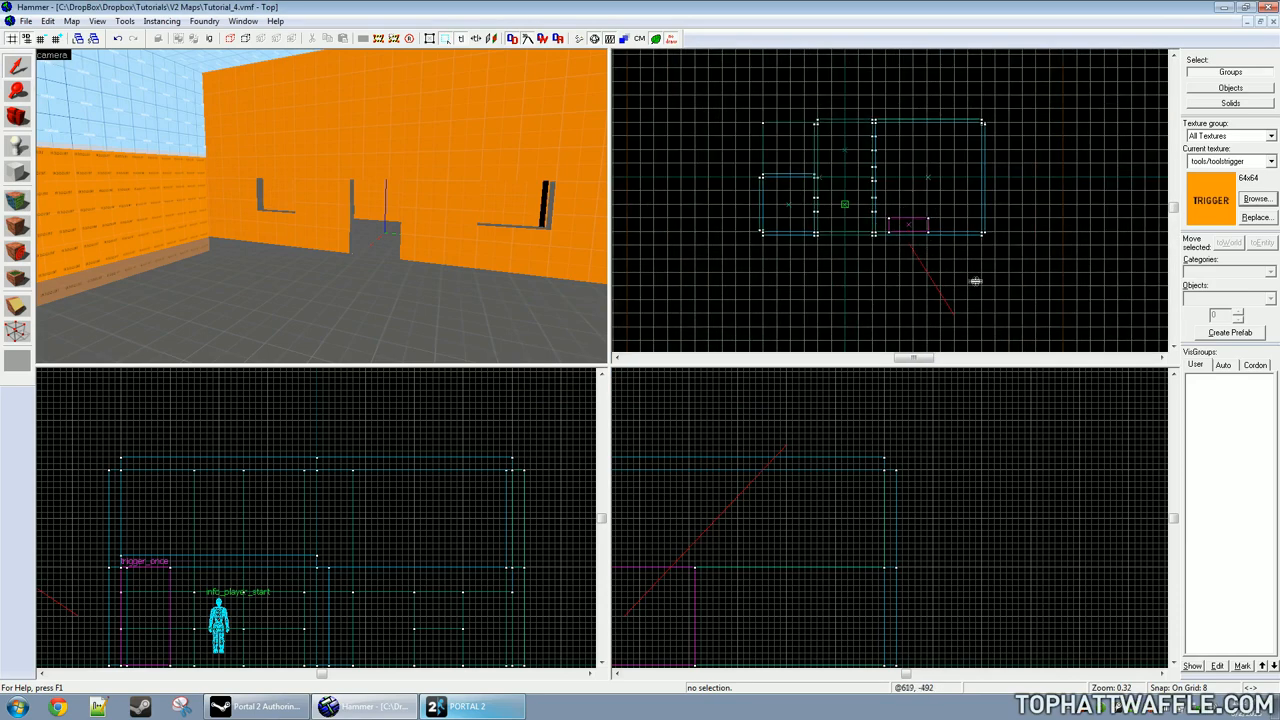
scroll(up, 3)
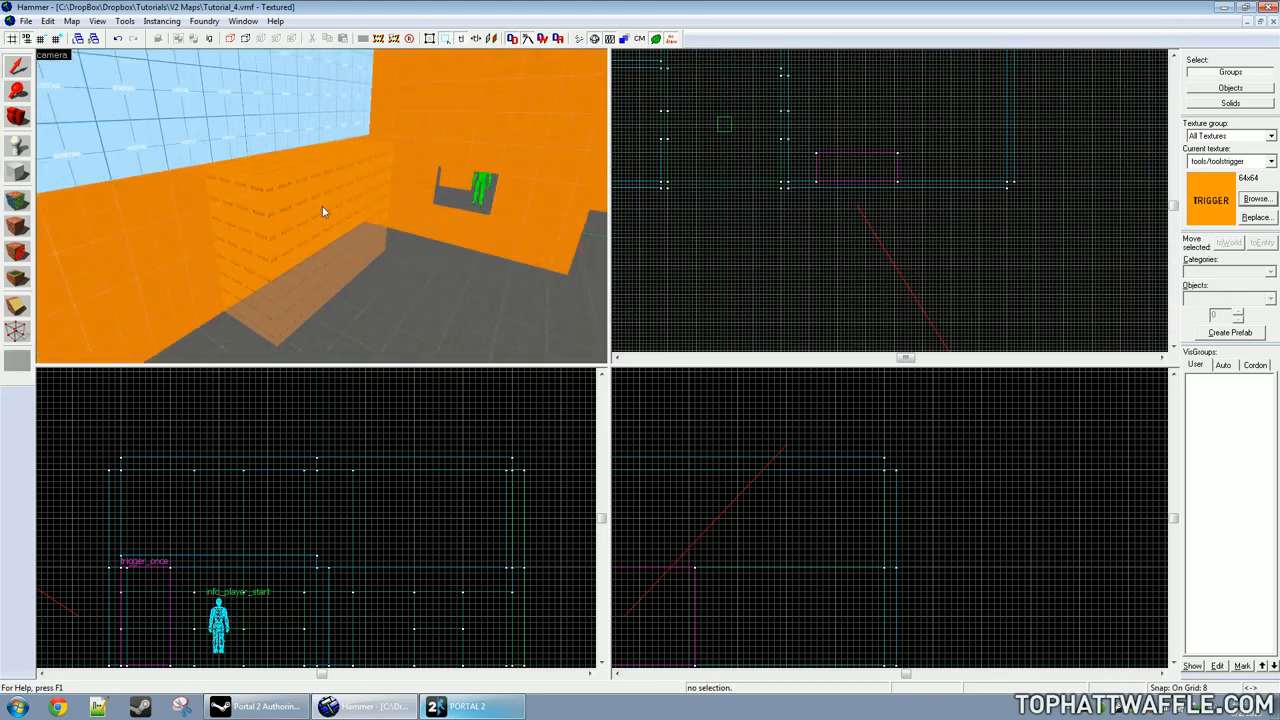
mouse_move(330, 205)
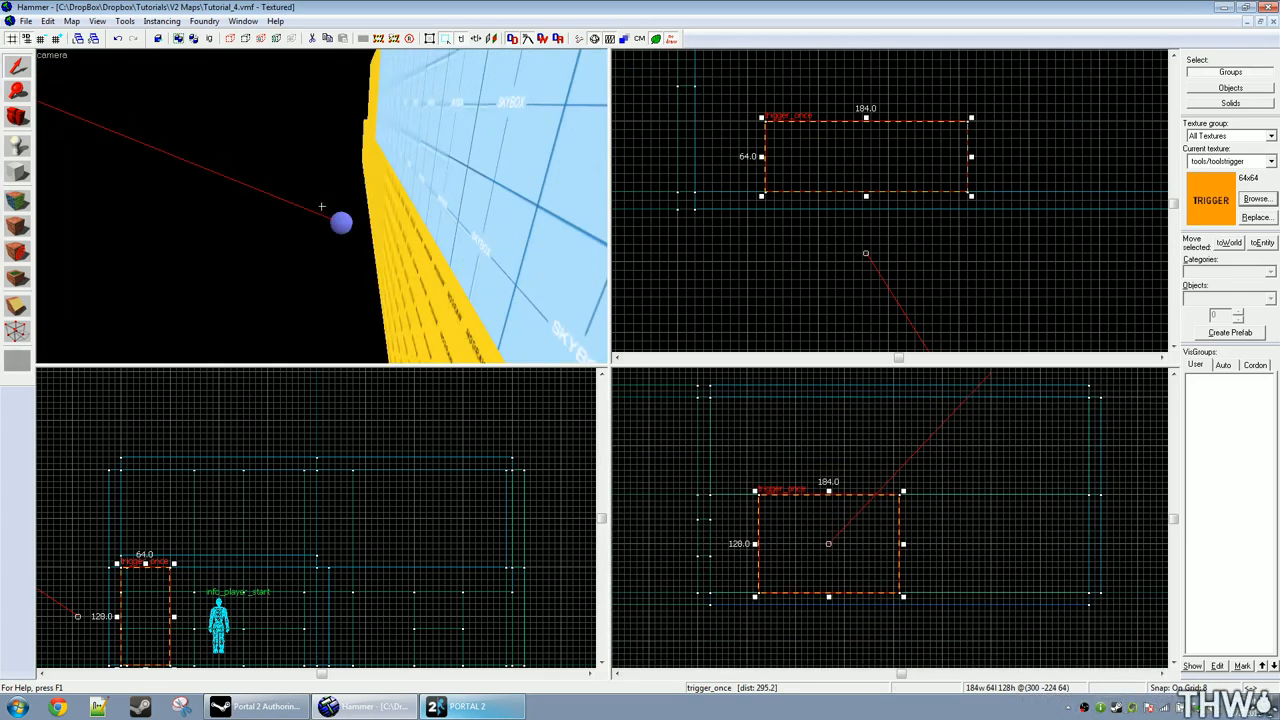
mouse_move(323, 227)
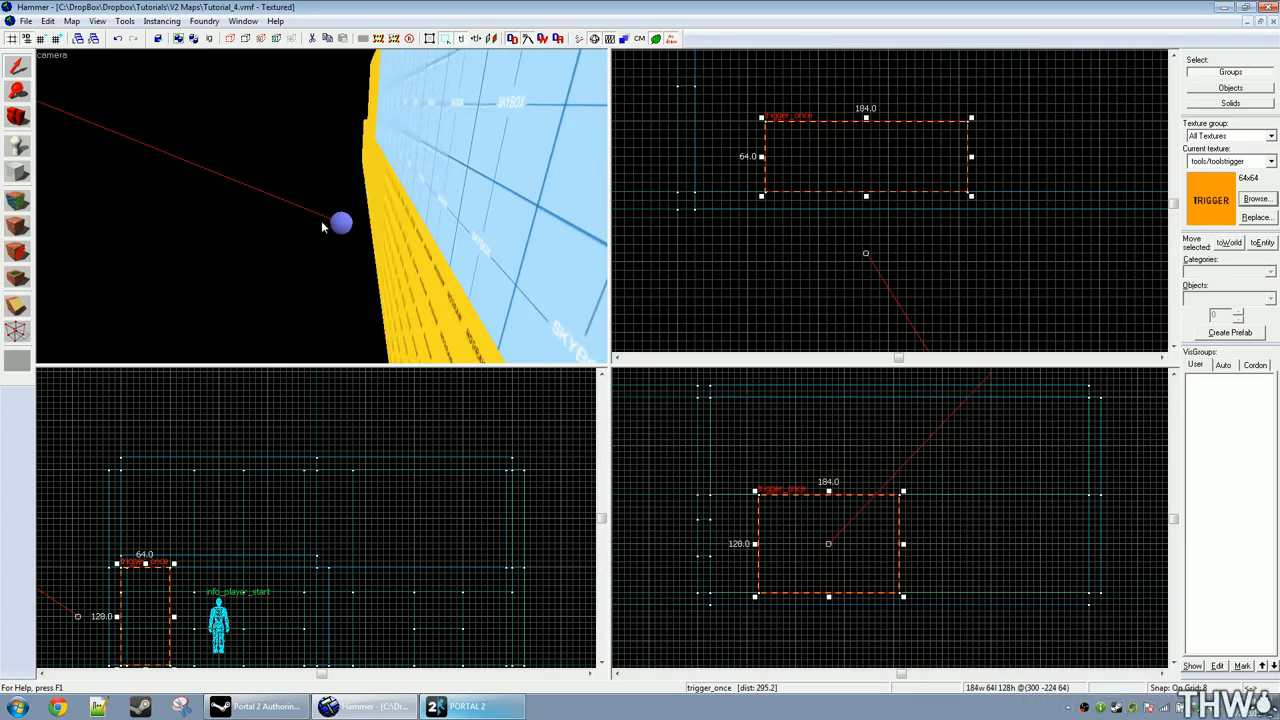
mouse_move(362, 237)
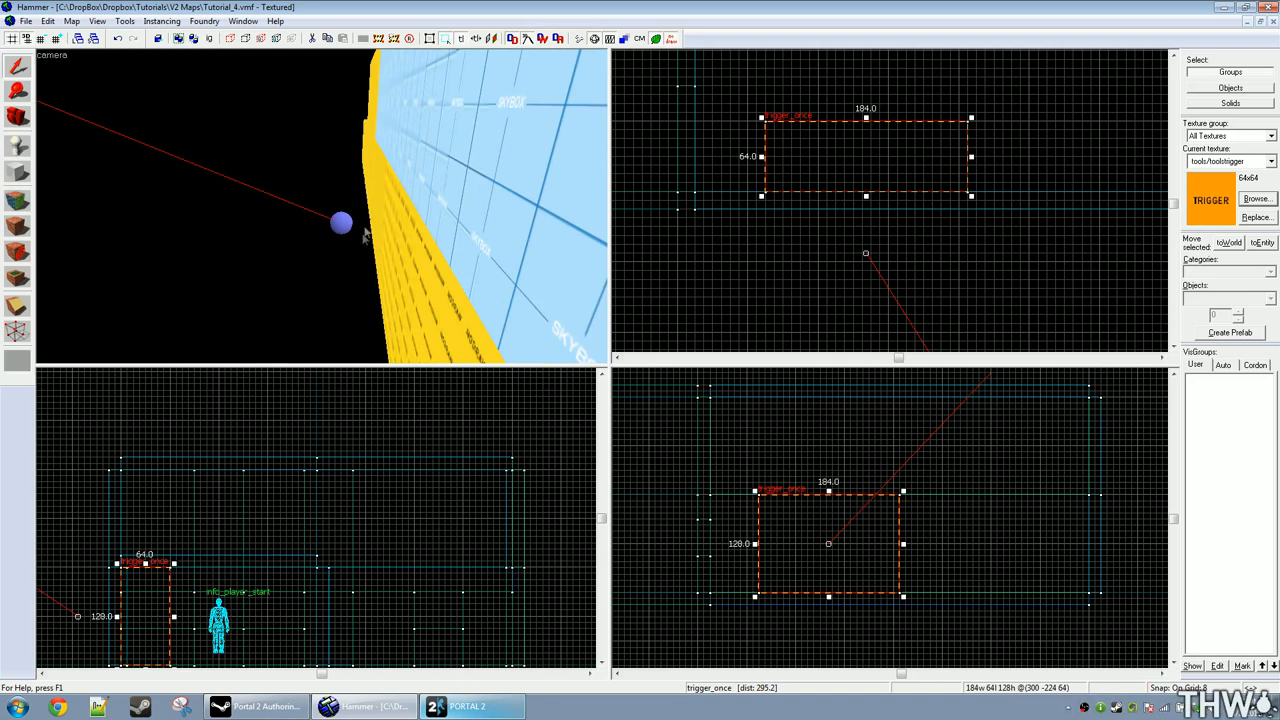
mouse_move(373, 158)
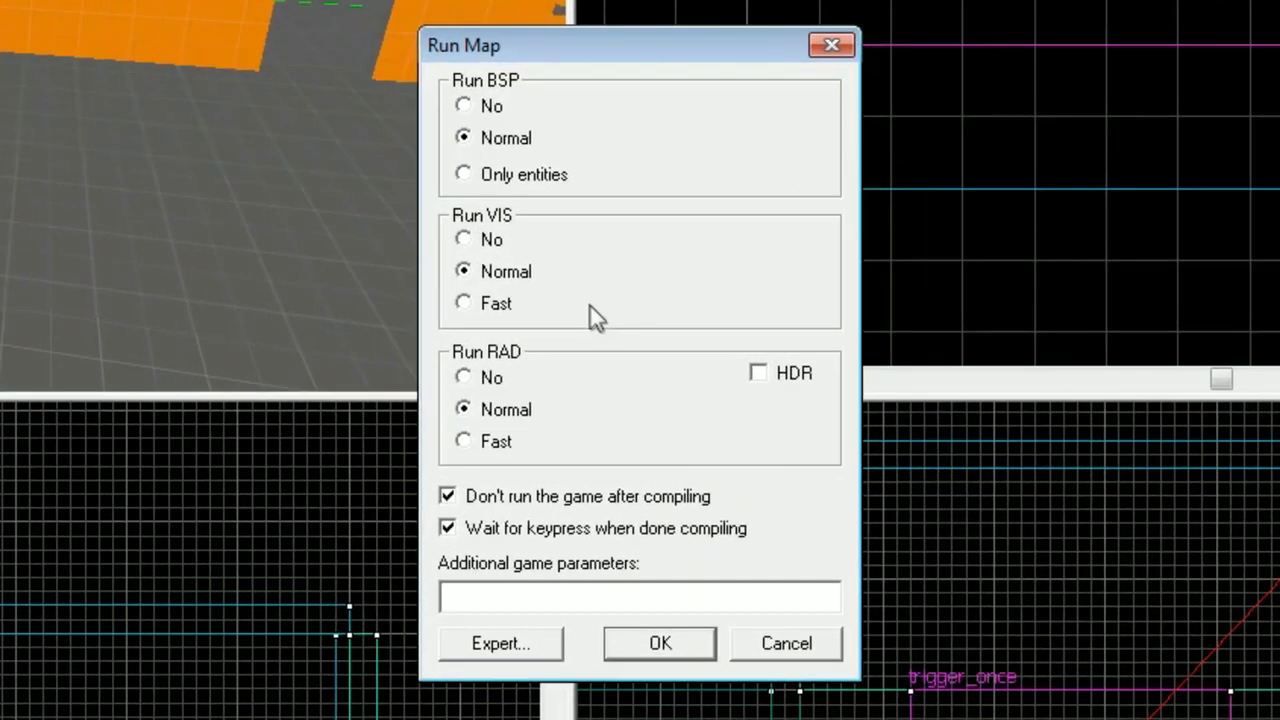
mouse_move(565, 255)
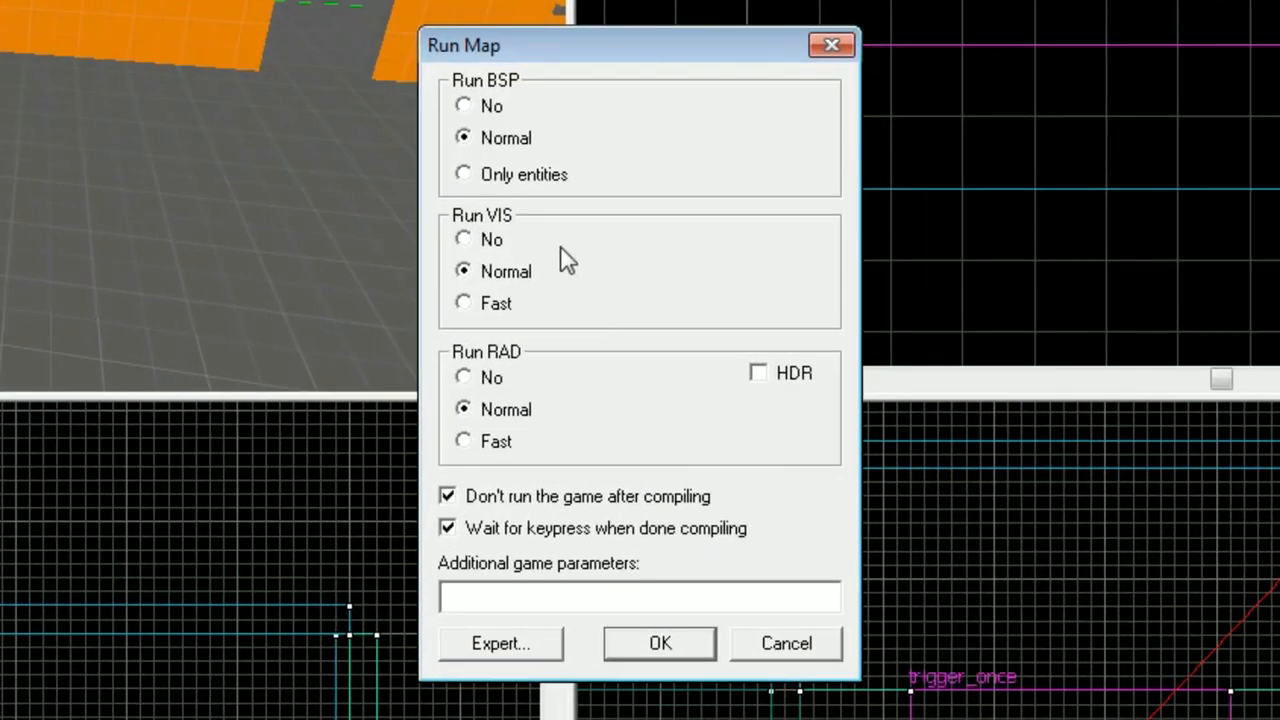
Step: Run a BSP-only compile without vis or lighting, then close the player-start leak log
click(463, 239)
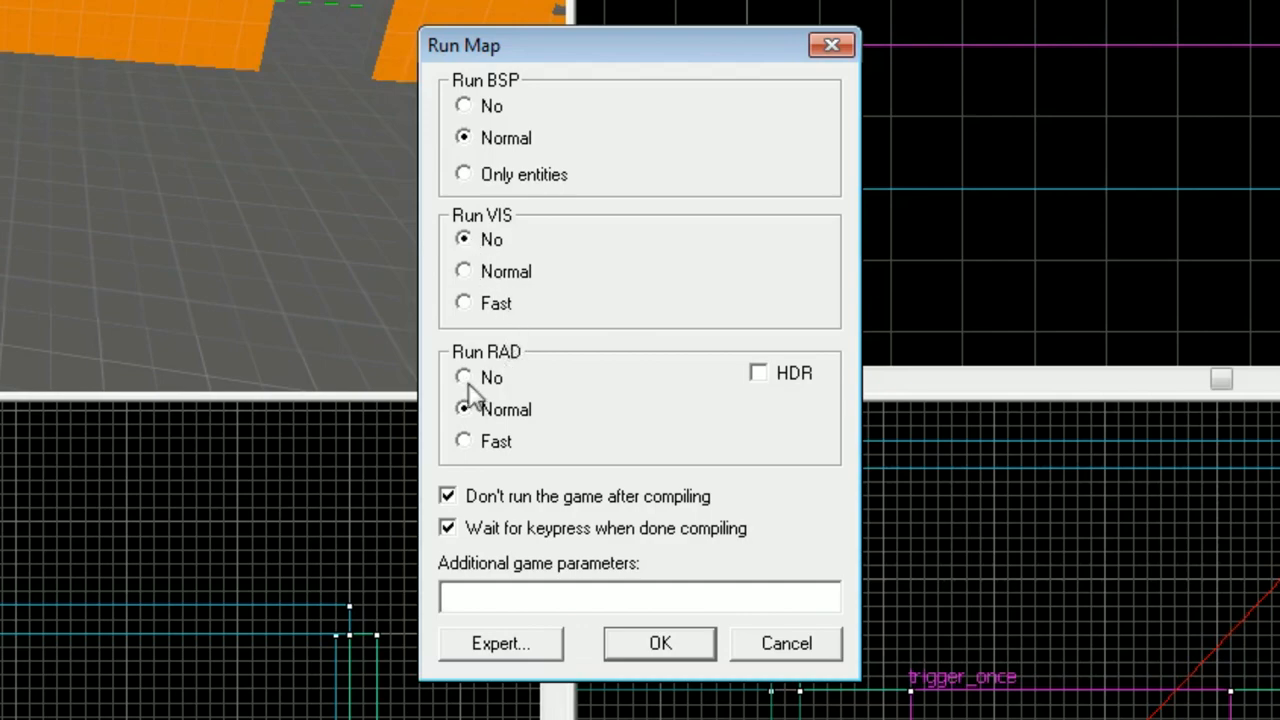
click(463, 377)
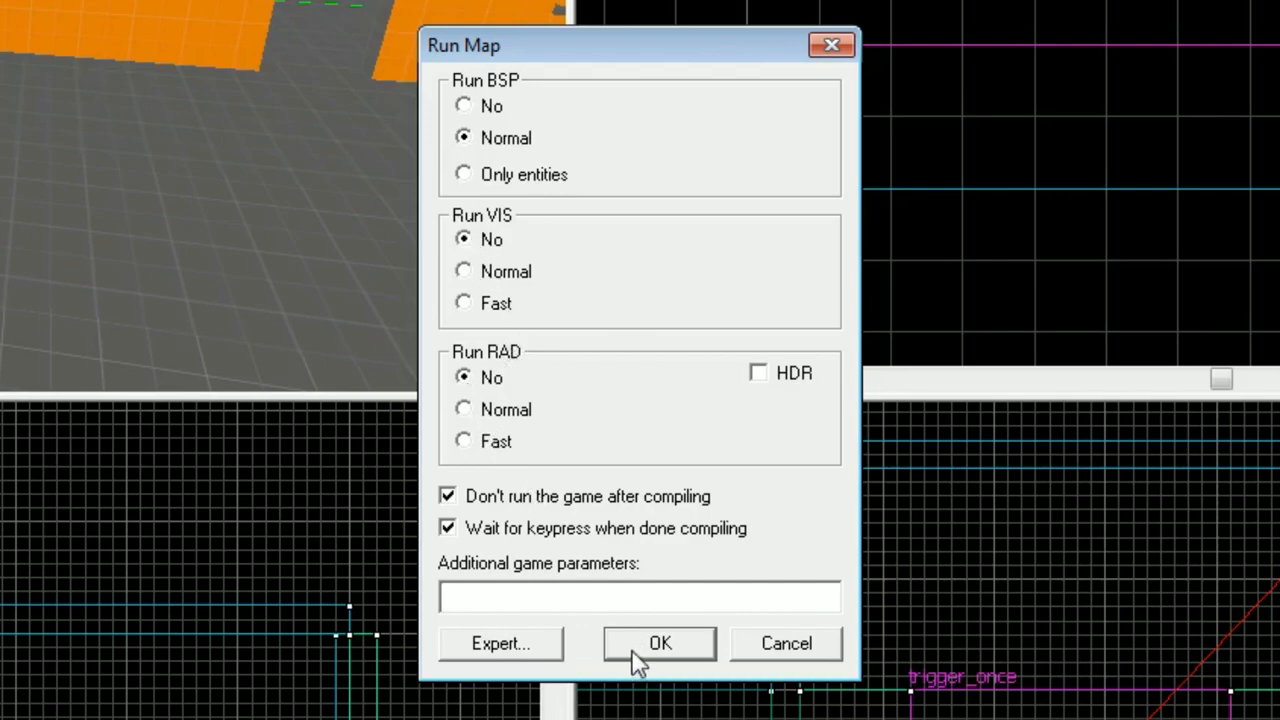
click(659, 643)
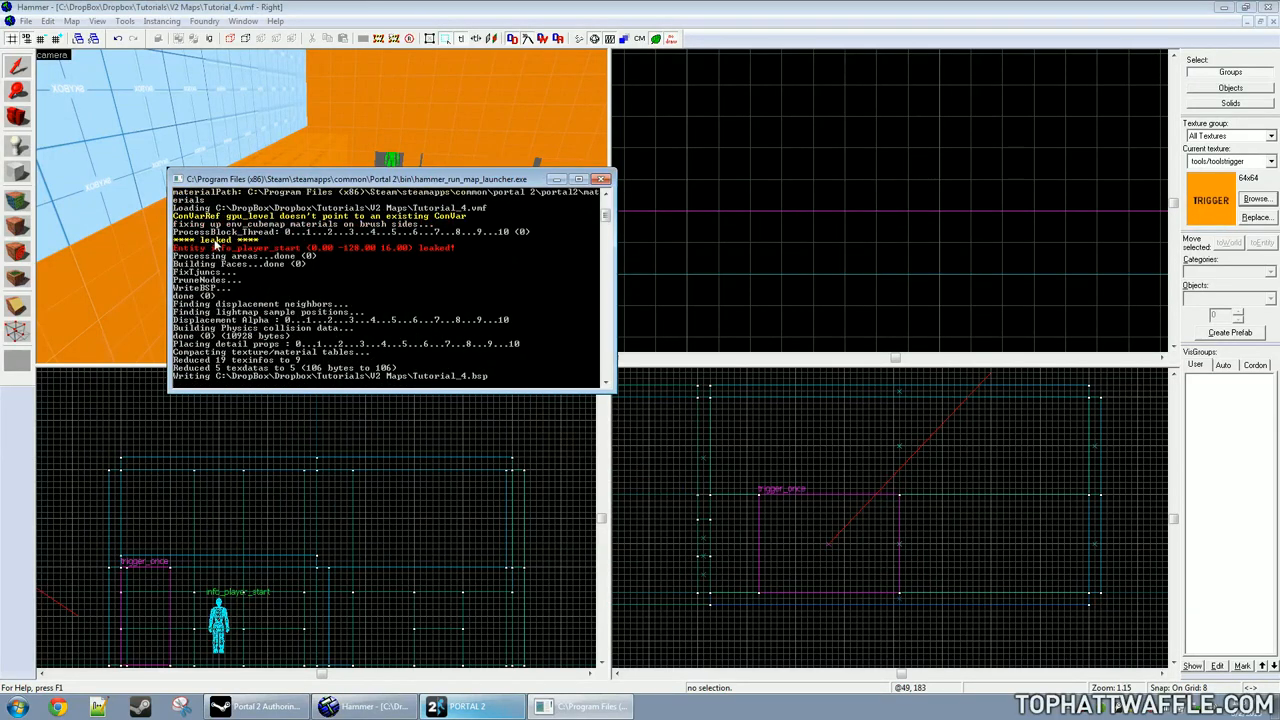
click(71, 21)
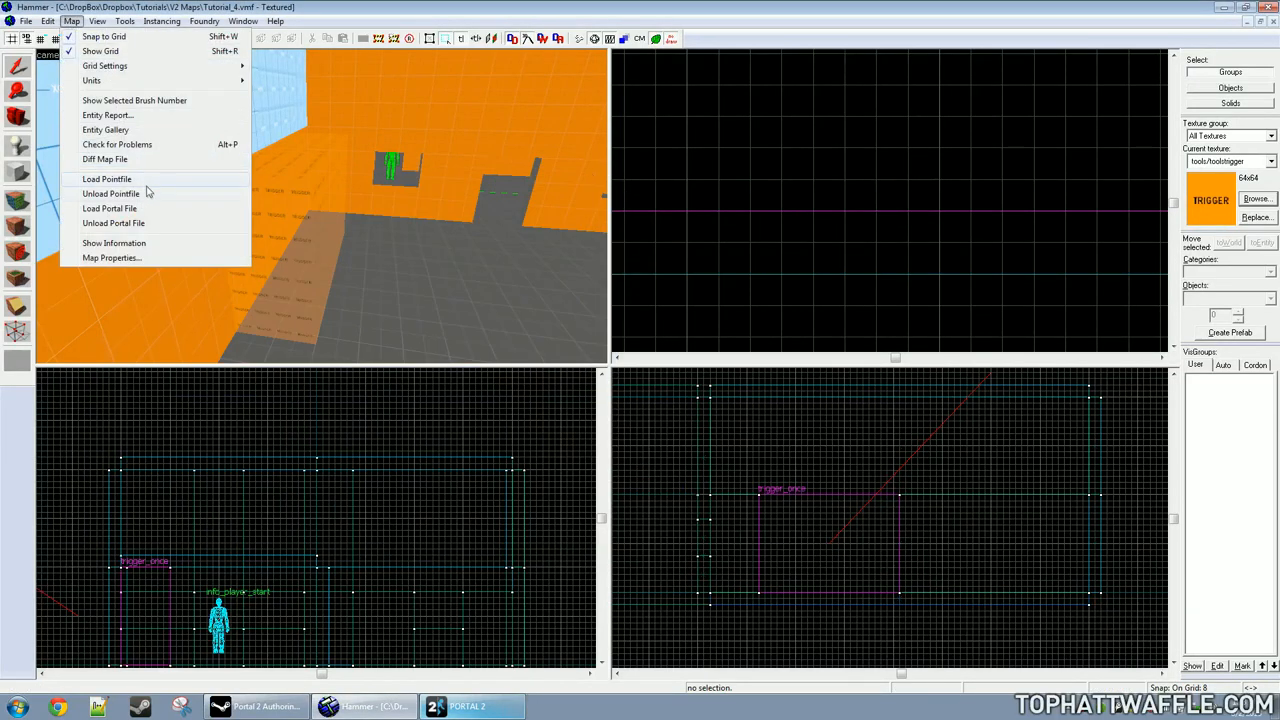
Step: Load the default Tutorial_4 pointfile to show the info_player_start leak line
click(107, 178)
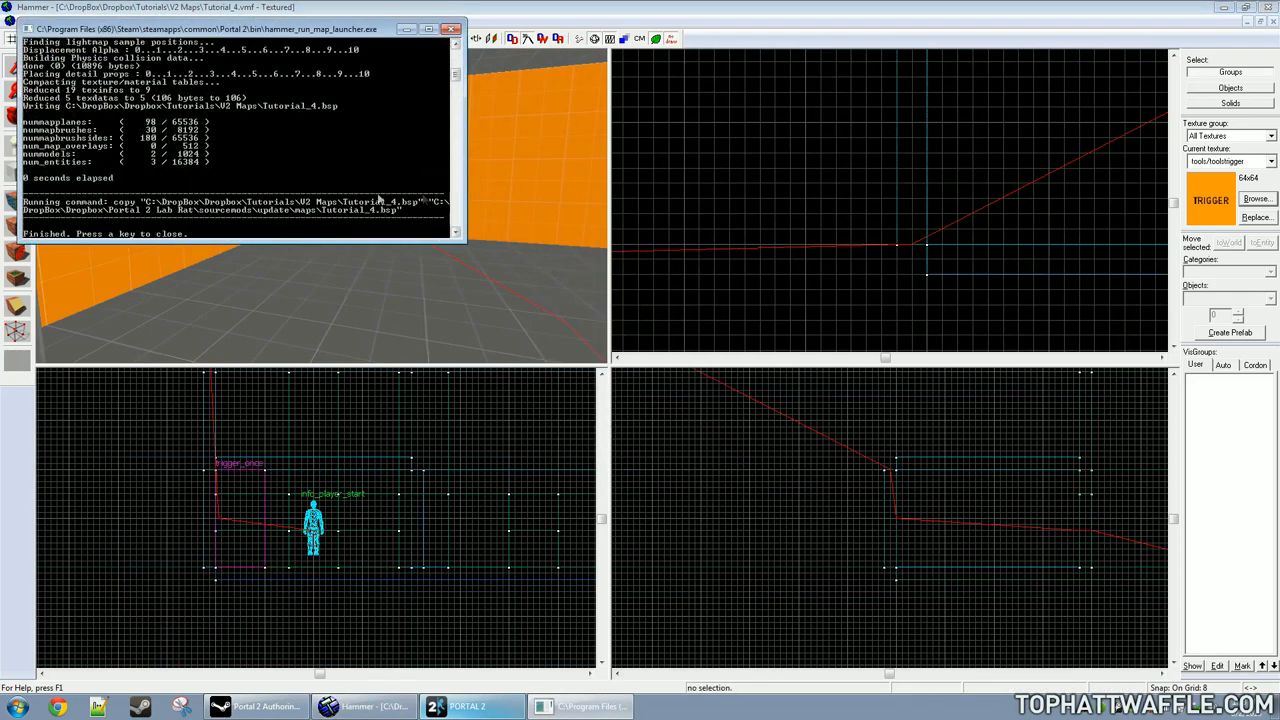
click(97, 21)
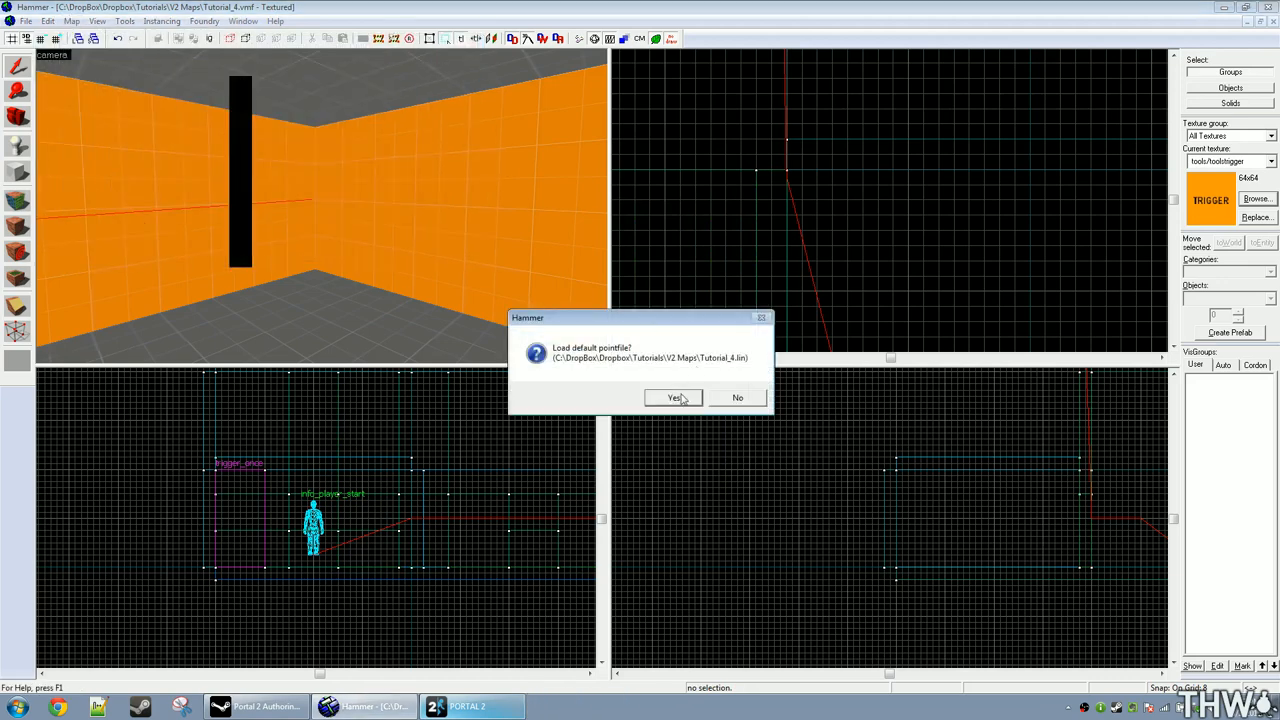
click(673, 397)
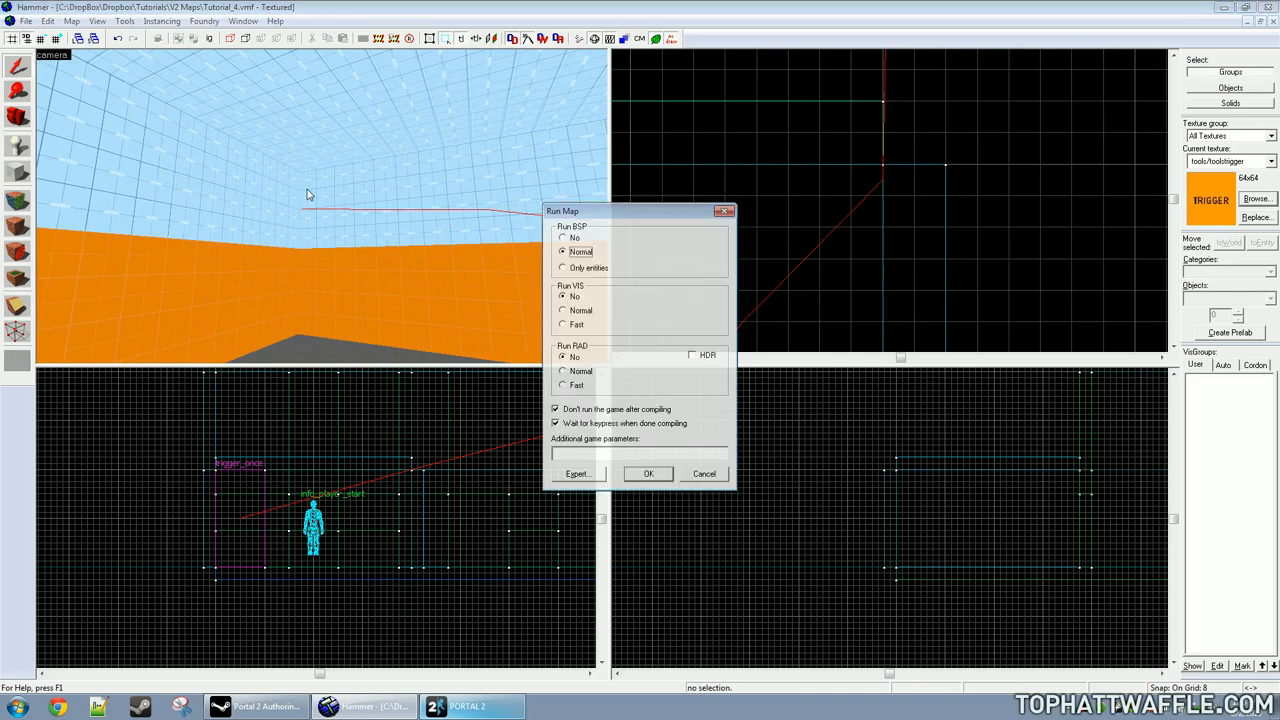
Step: Recompile BSP-only, close the log, and check the Map menu's pointfile options
click(648, 473)
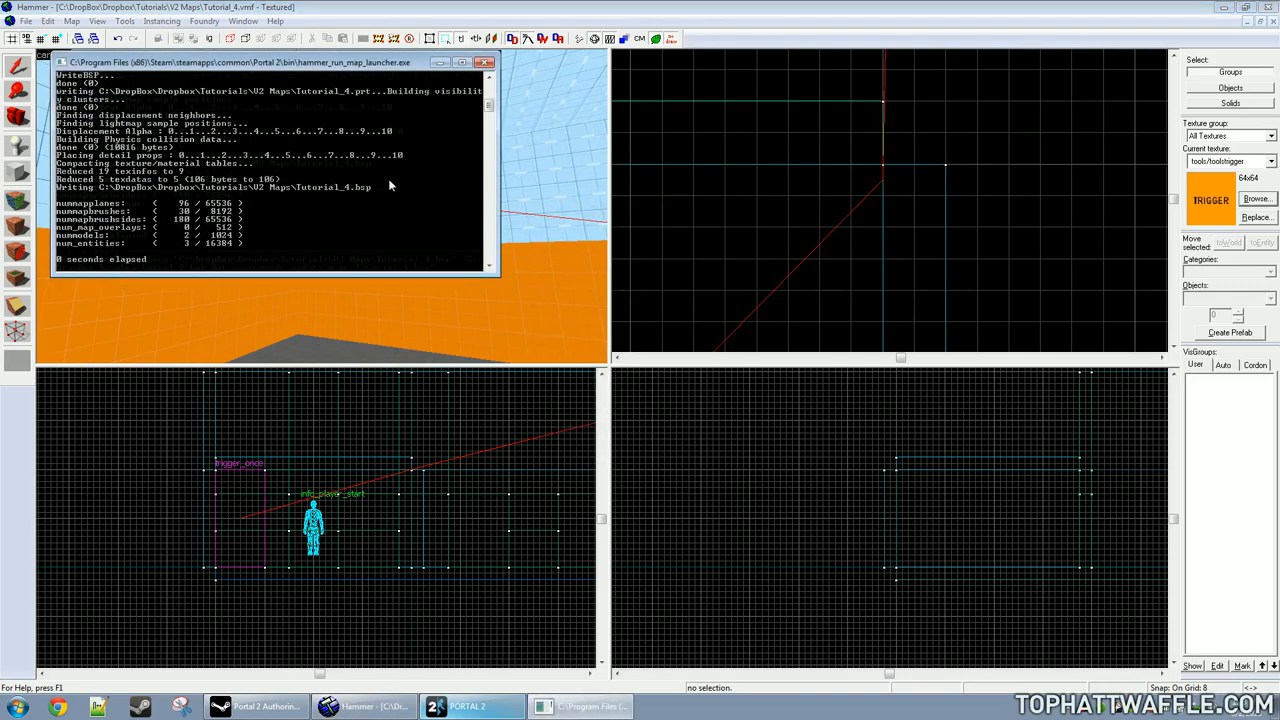
click(484, 62)
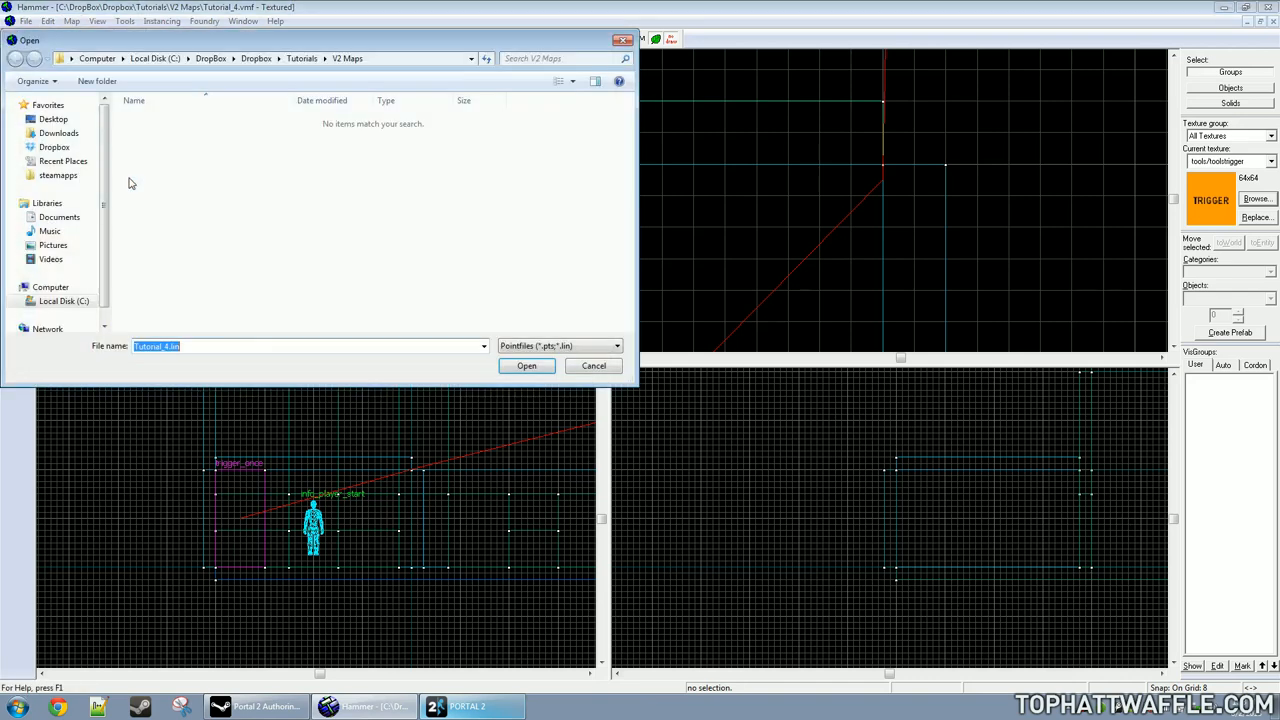
mouse_move(185, 301)
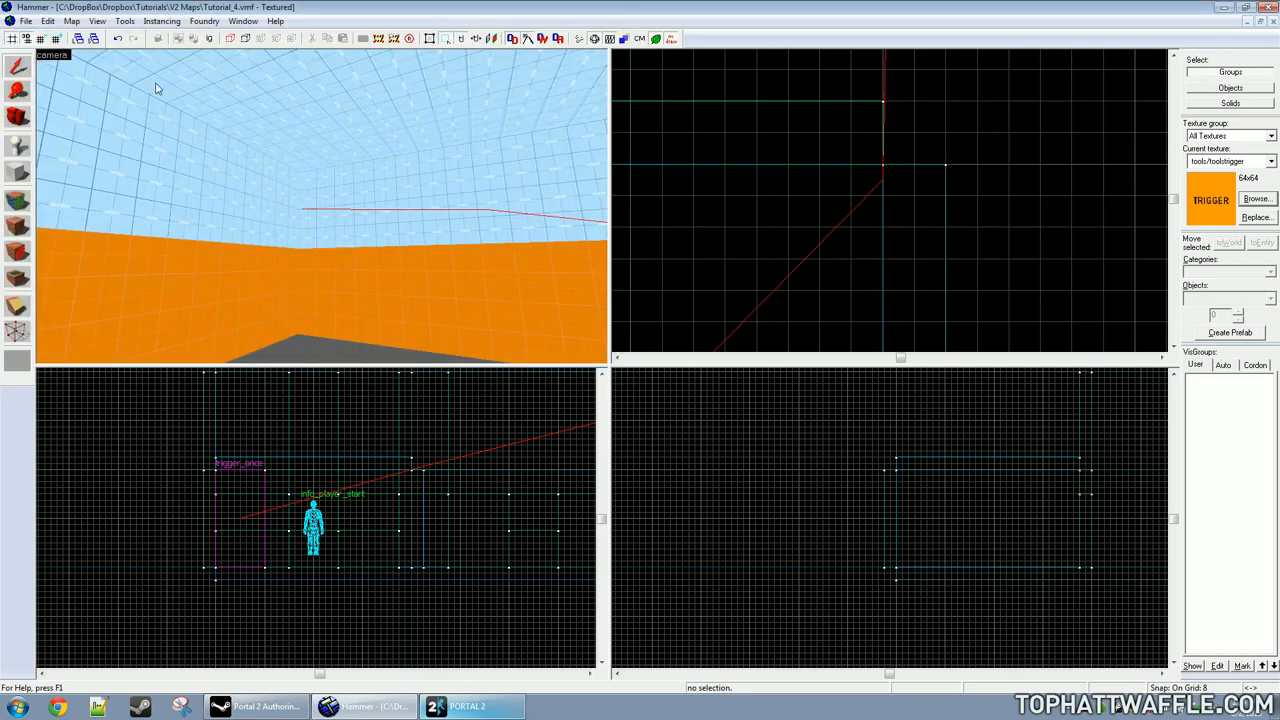
click(71, 21)
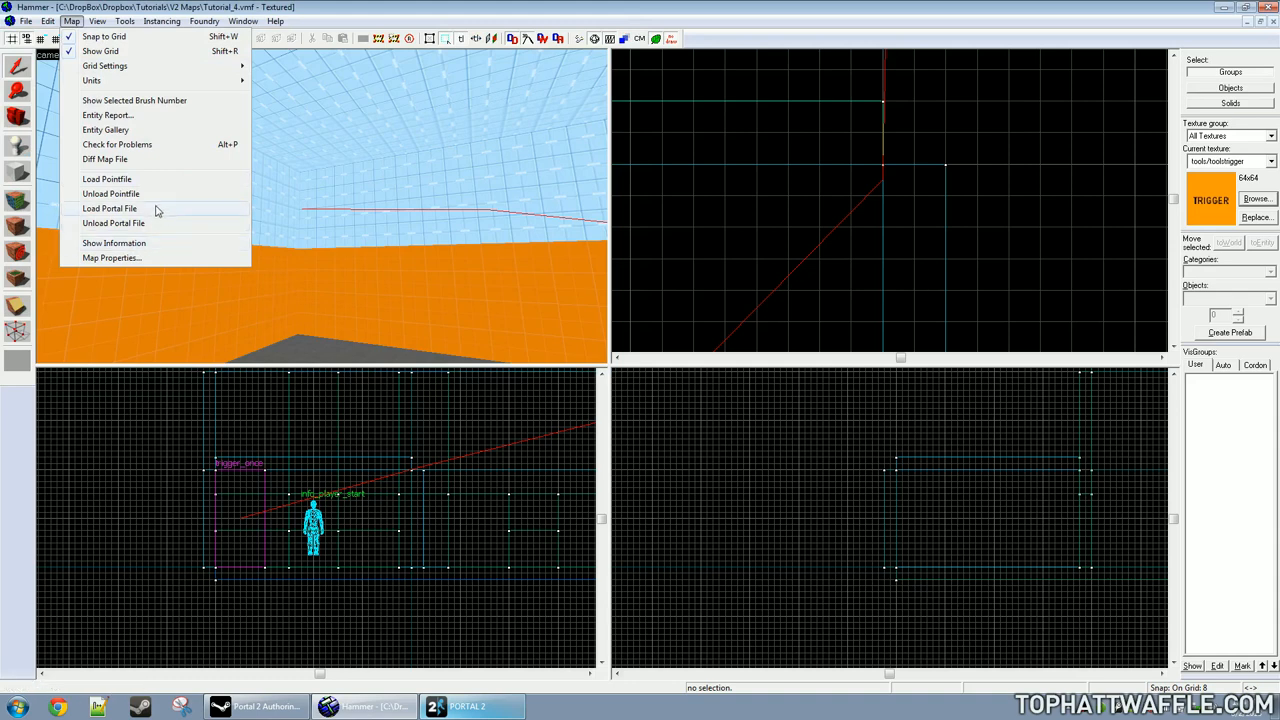
Step: Unload the leak pointfile so the red line disappears from every view
click(998, 150)
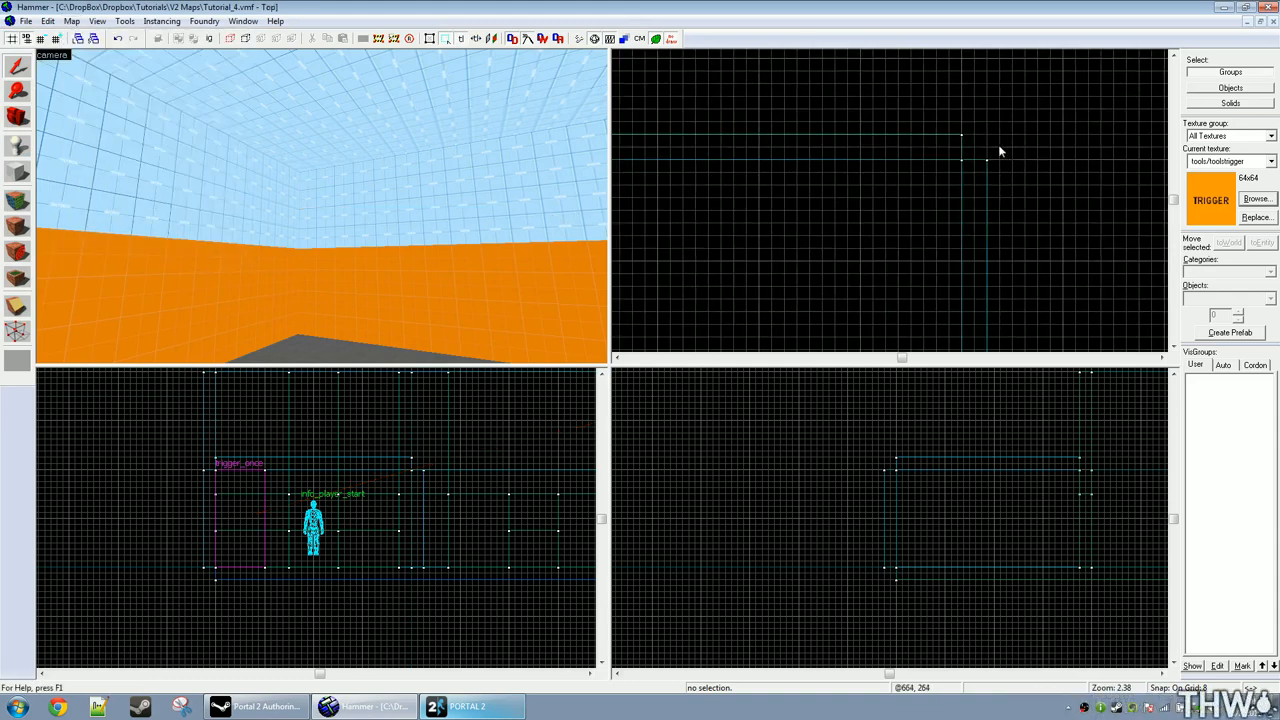
scroll(down, 3)
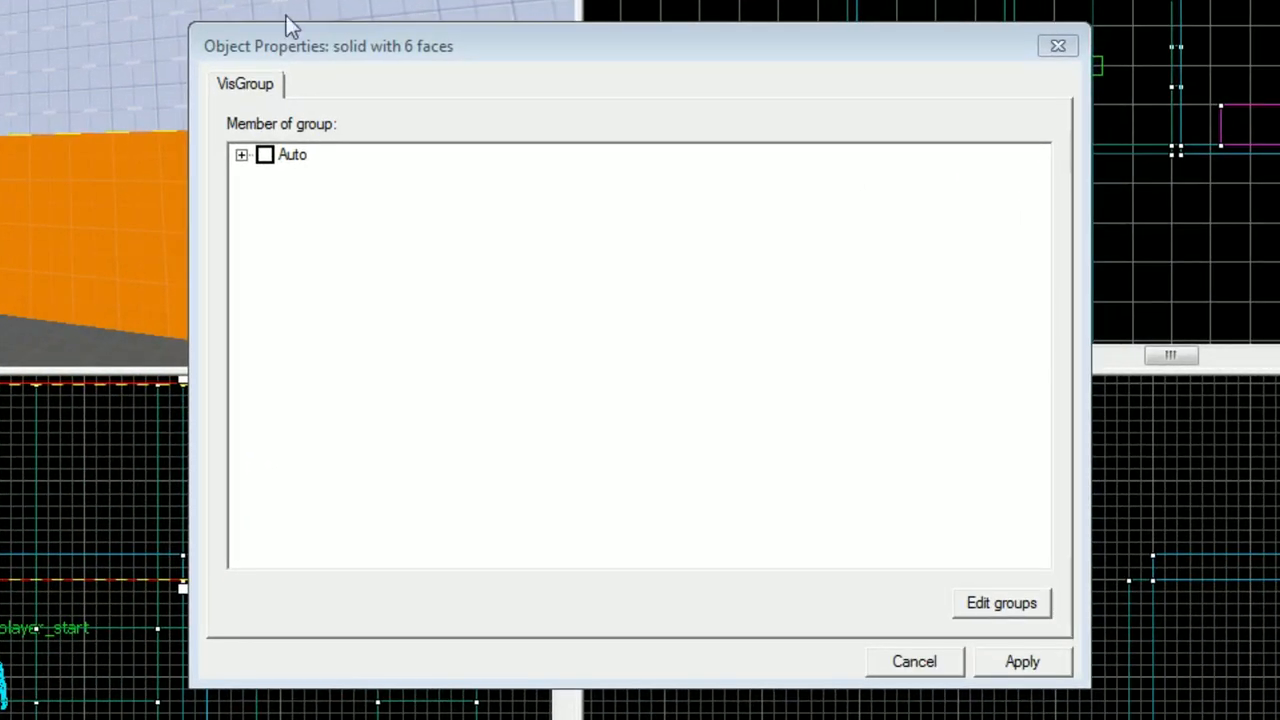
mouse_move(416, 68)
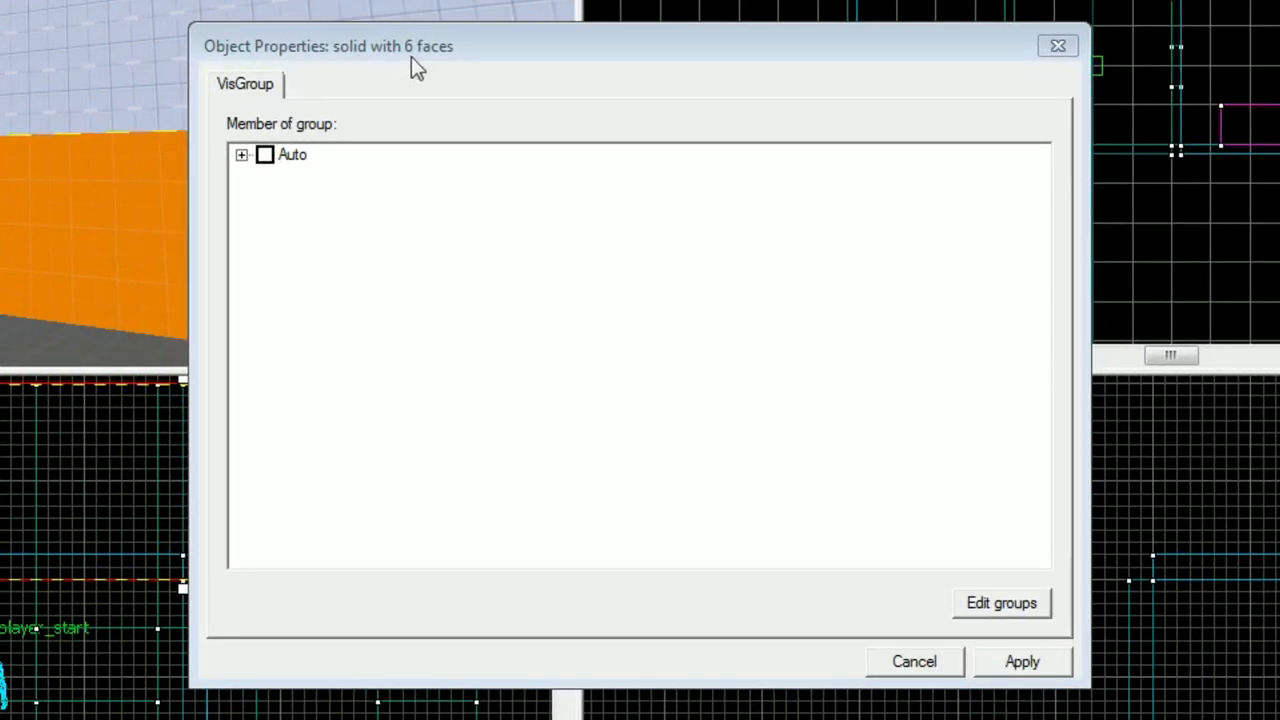
mouse_move(383, 73)
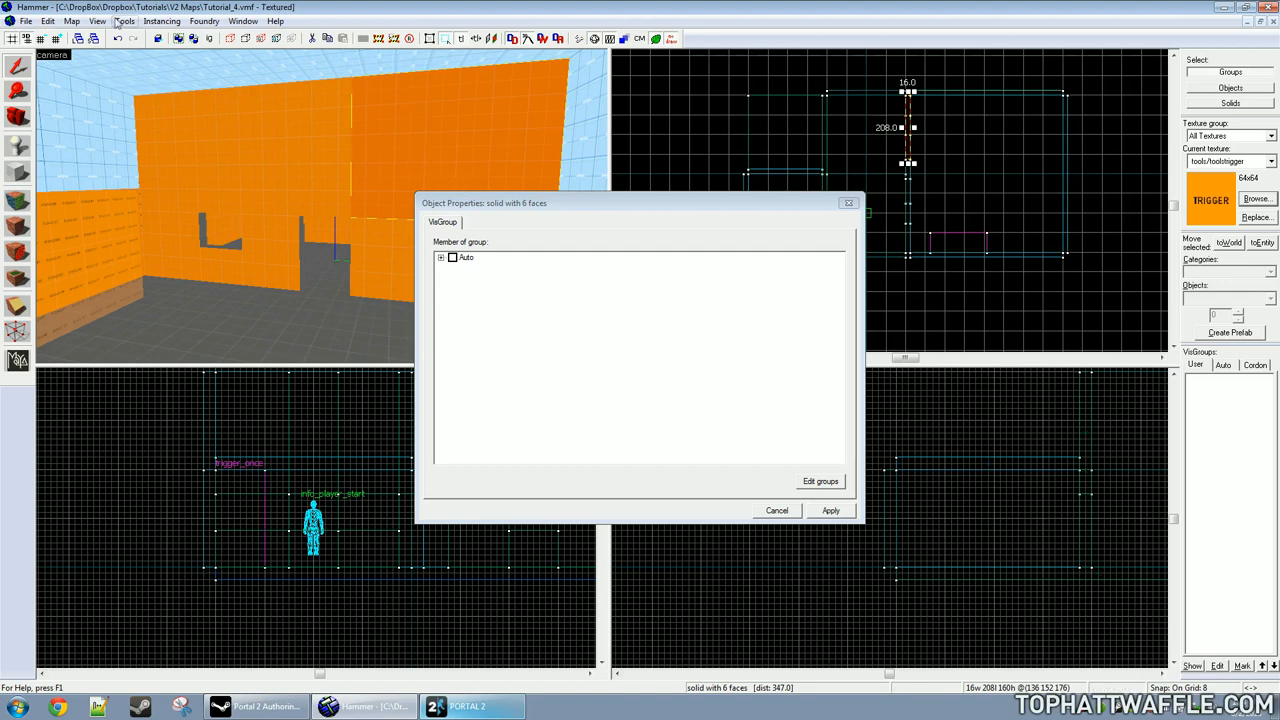
Step: Check the Tie to Entity options, then cancel the wall brush's Object Properties
click(124, 20)
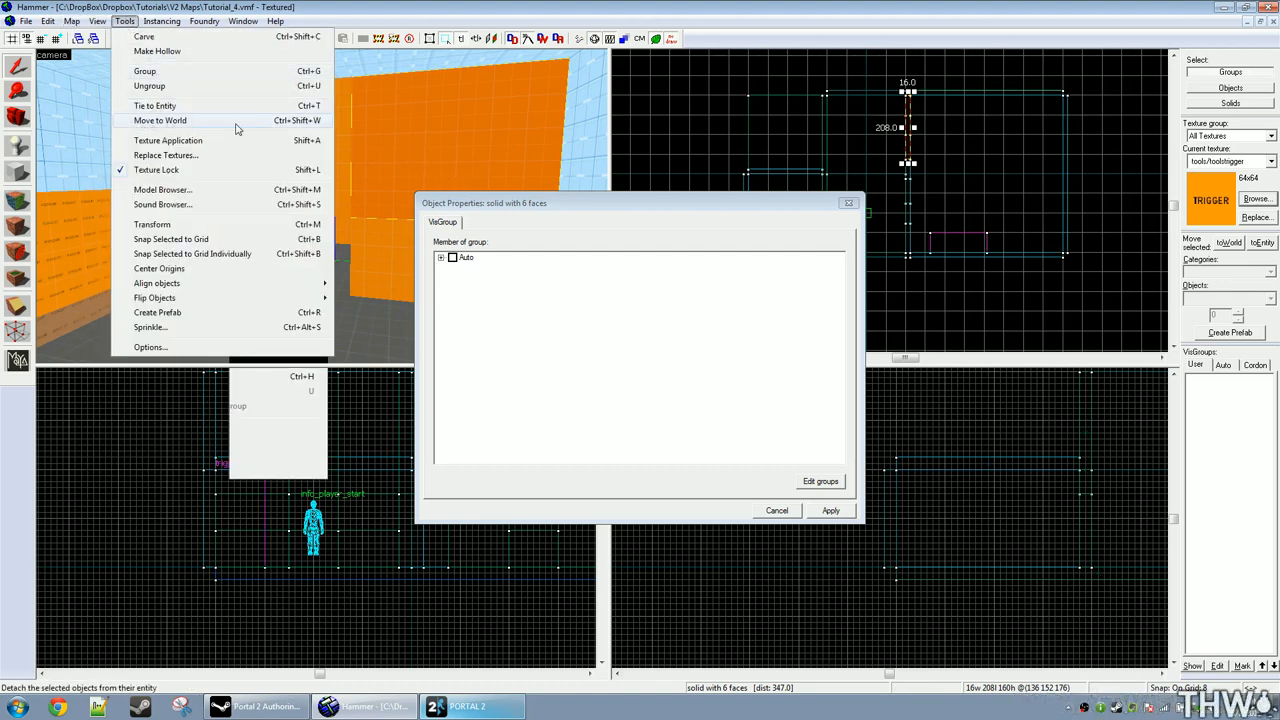
mouse_move(155, 105)
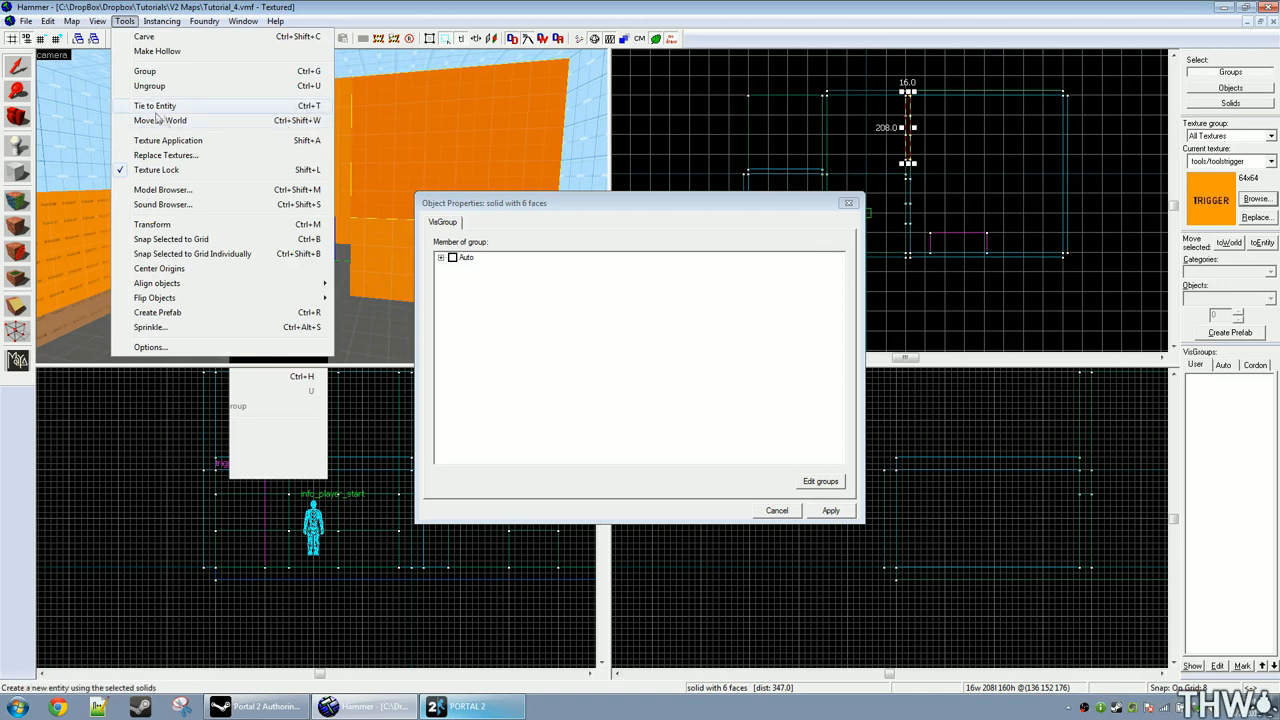
mouse_move(292, 107)
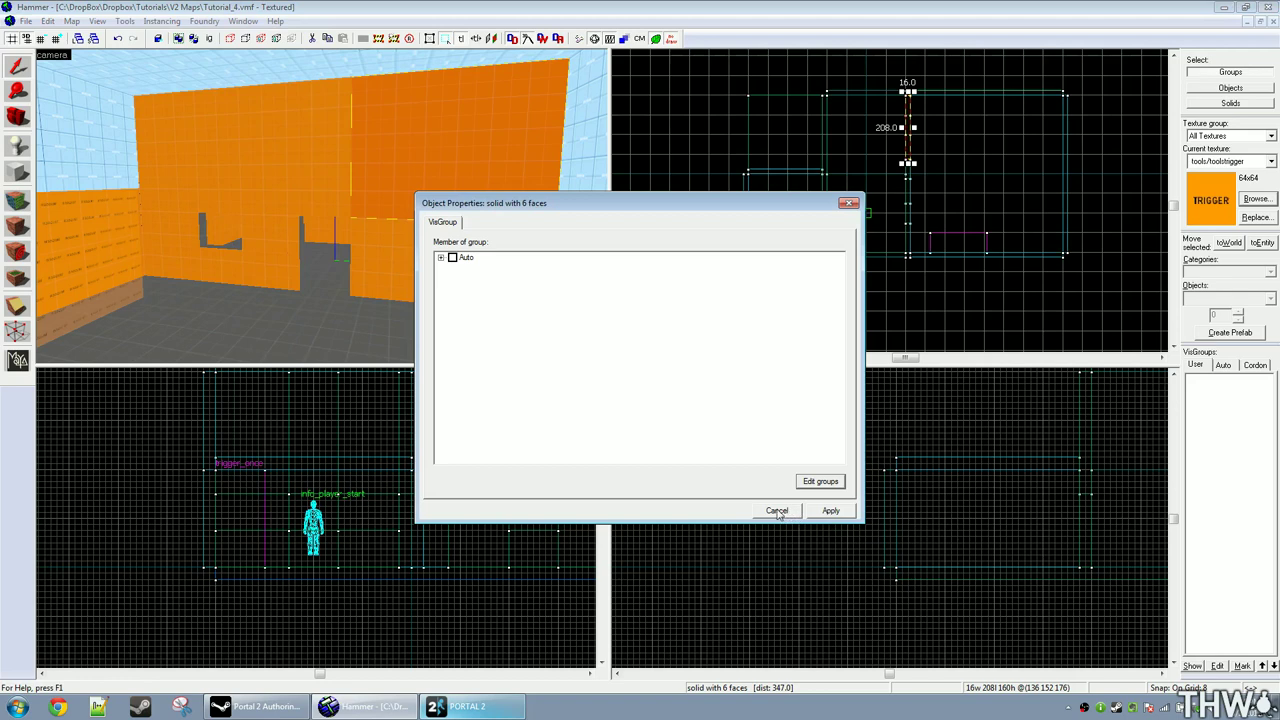
click(777, 511)
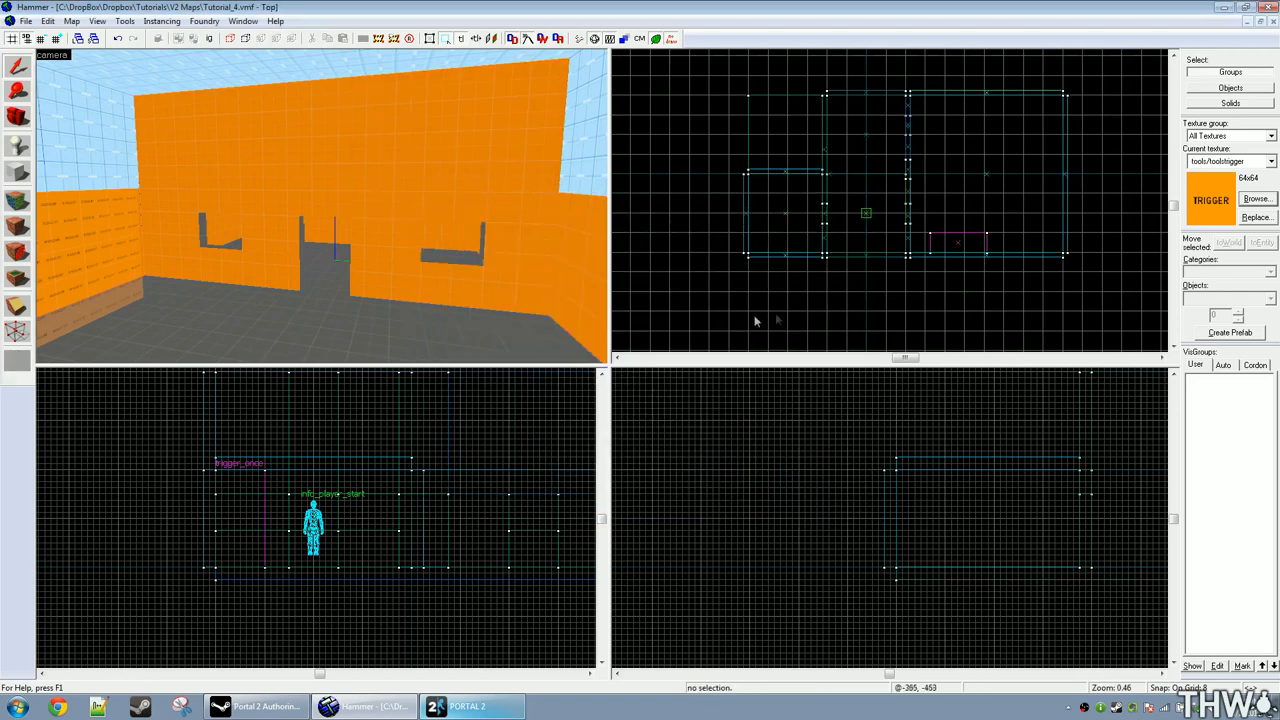